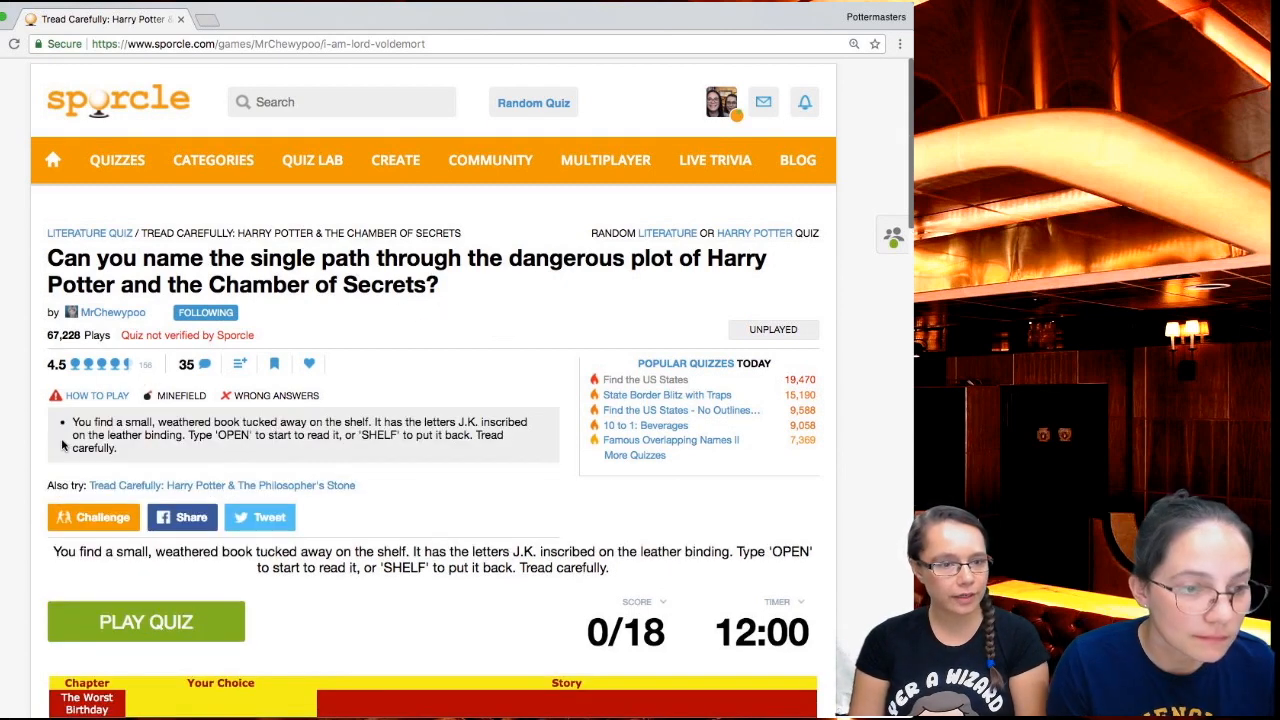
- Start the quiz and enter MASON, revealing The Worst Birthday and Dobby's Warning chapters
scroll("down", 3)
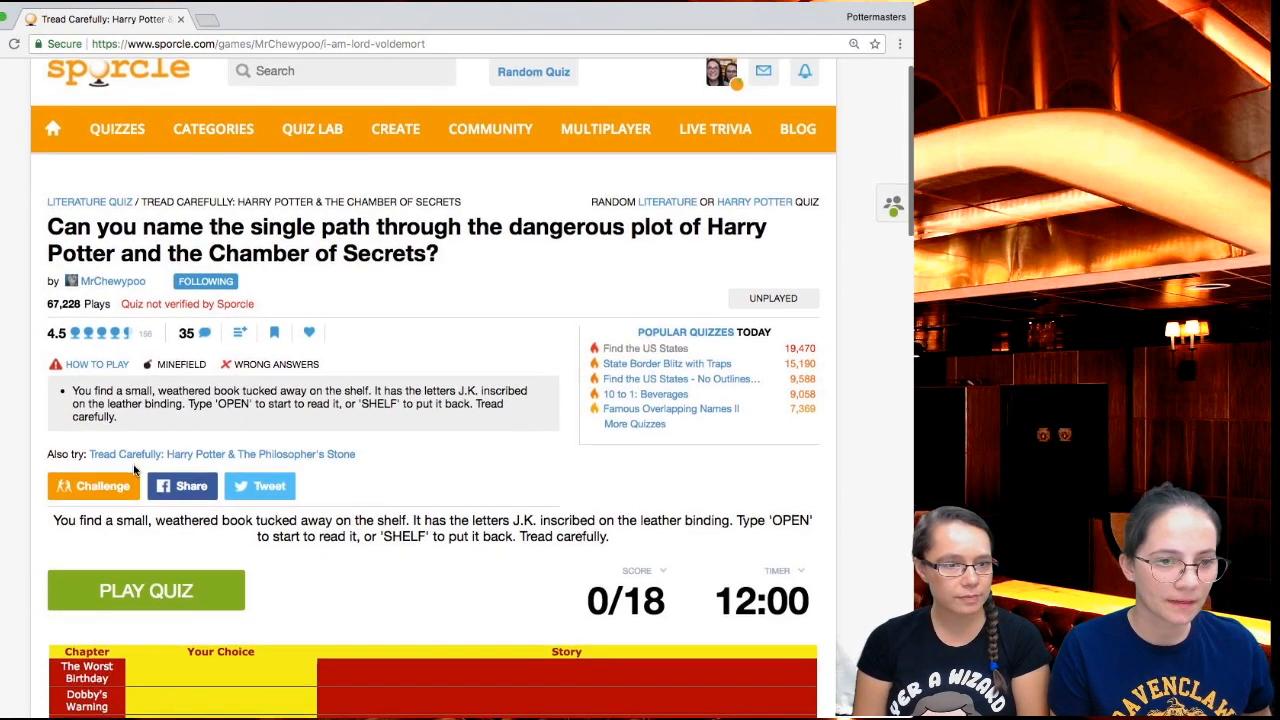
scroll("down", 3)
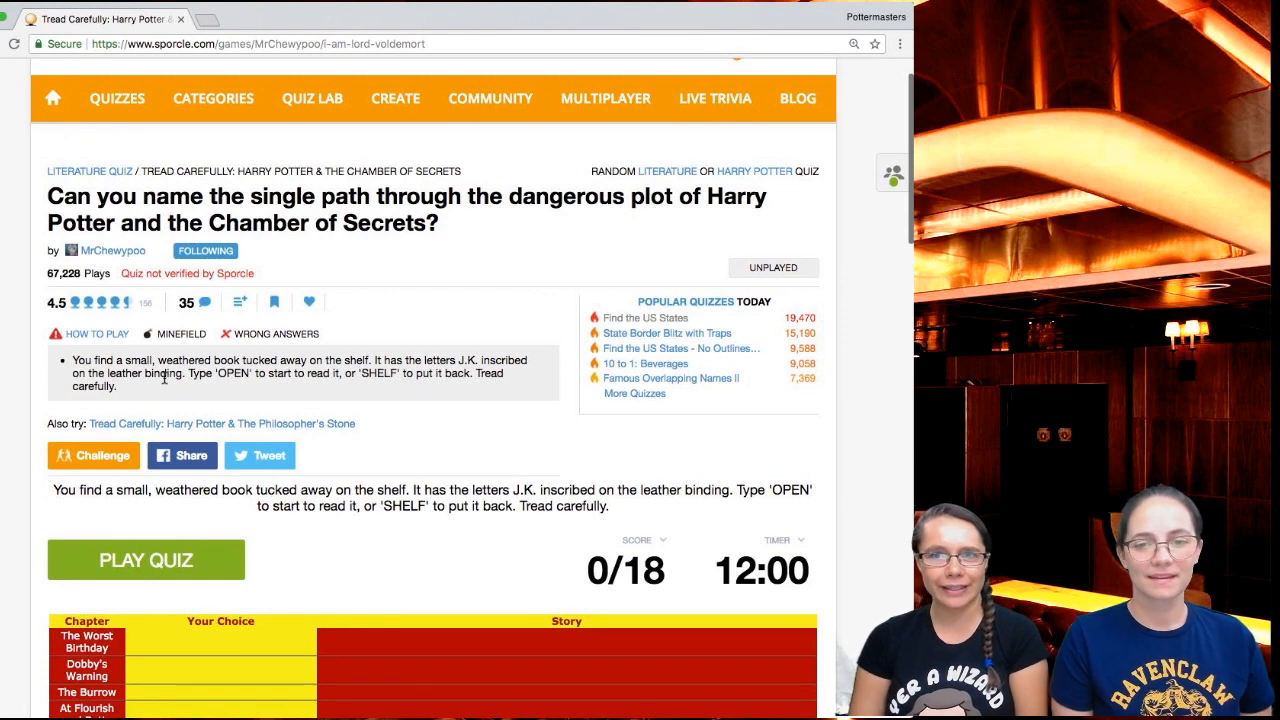
scroll("down", 3)
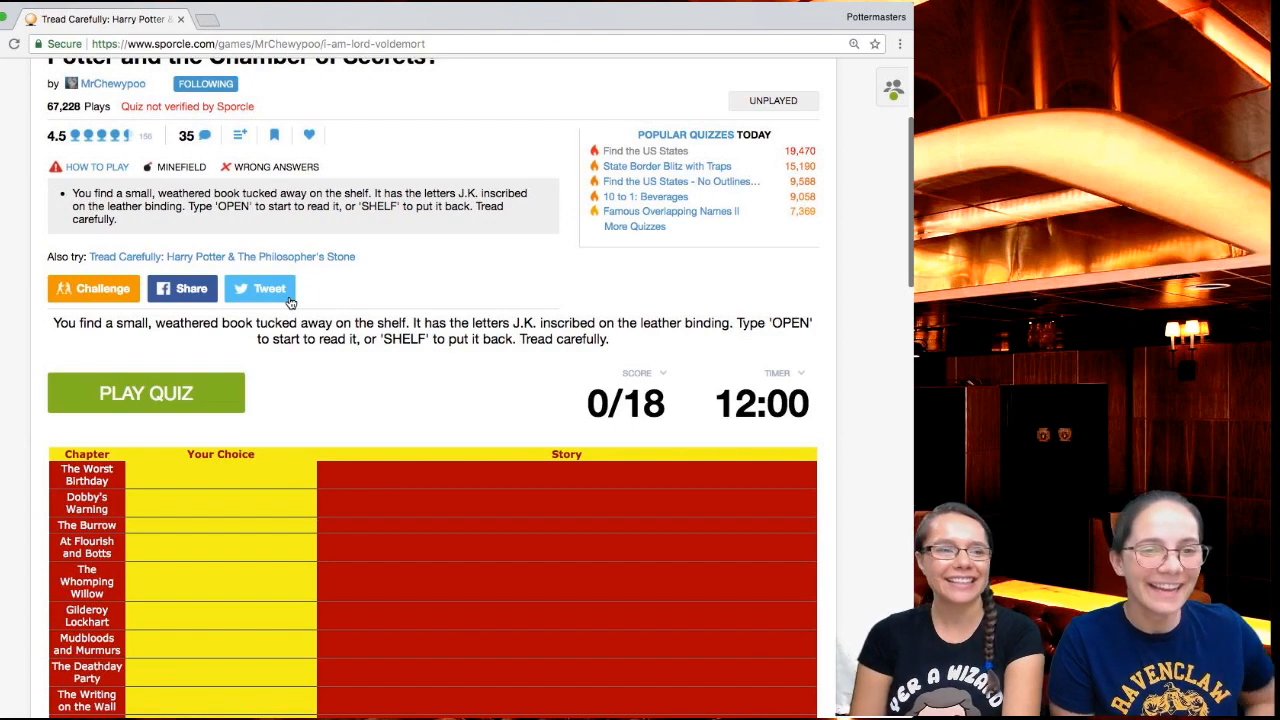
left_click(145, 392)
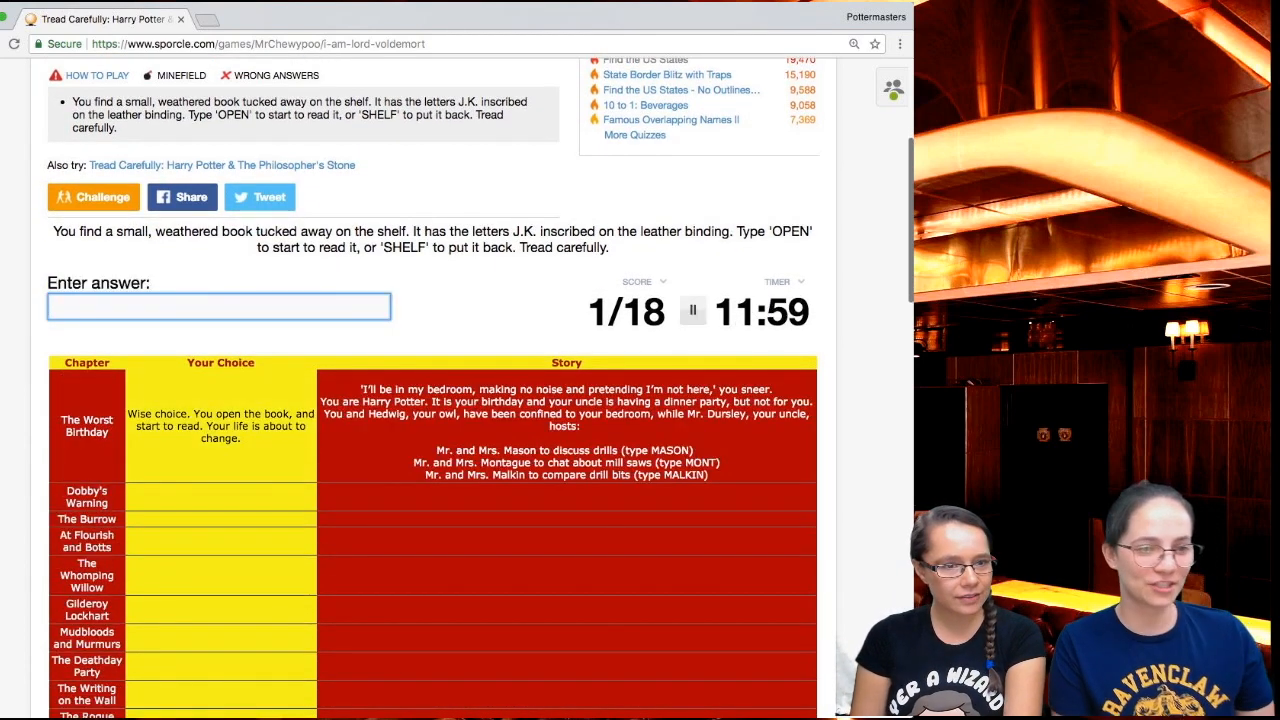
scroll("down", 3)
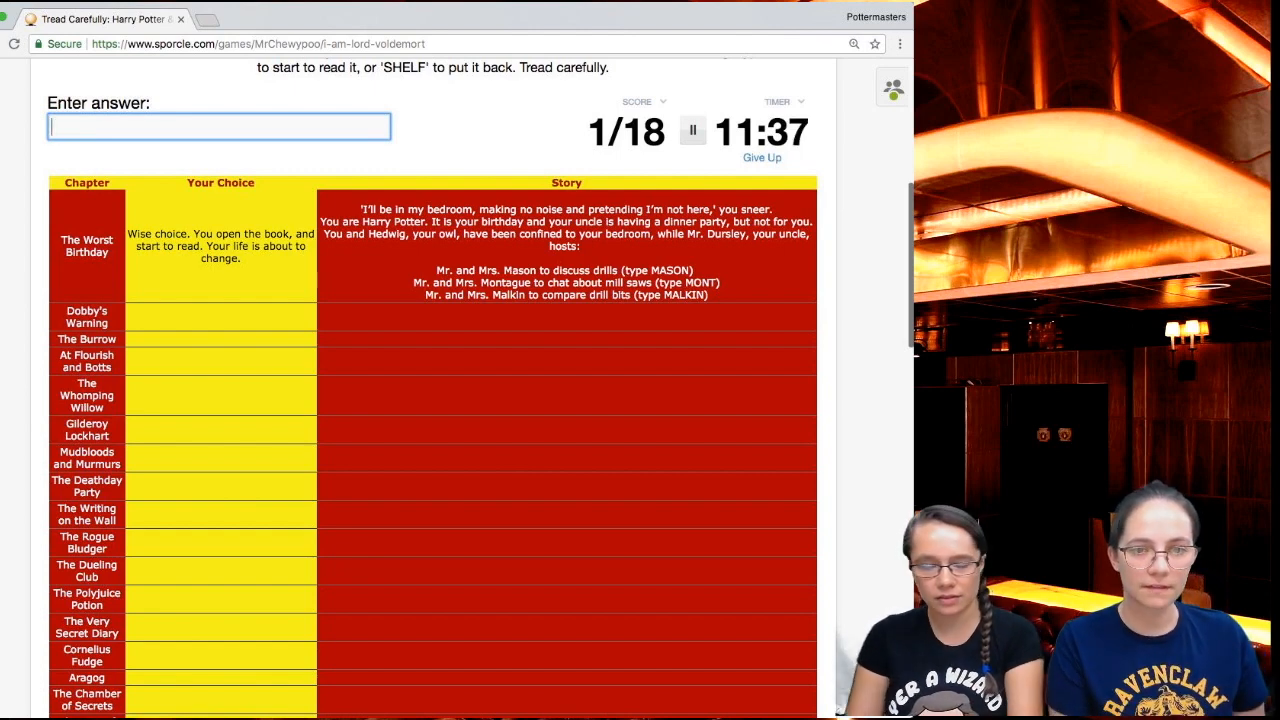
type("MASON")
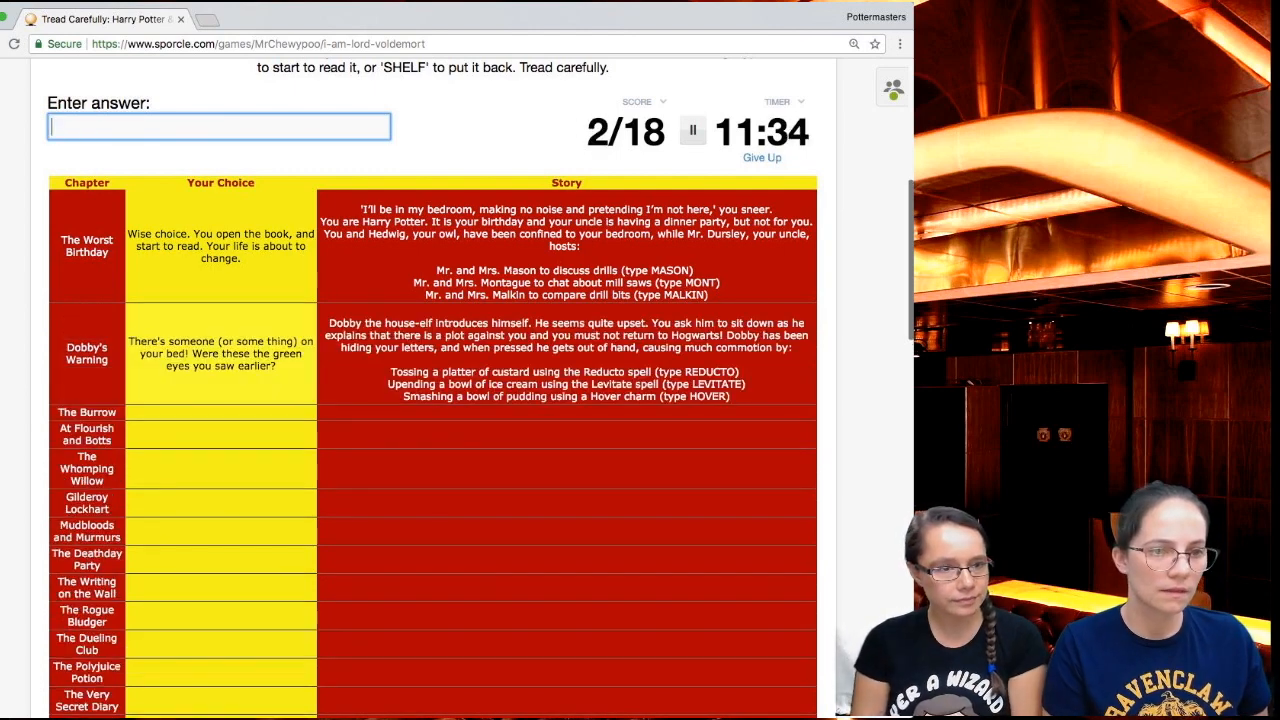
scroll("down", 3)
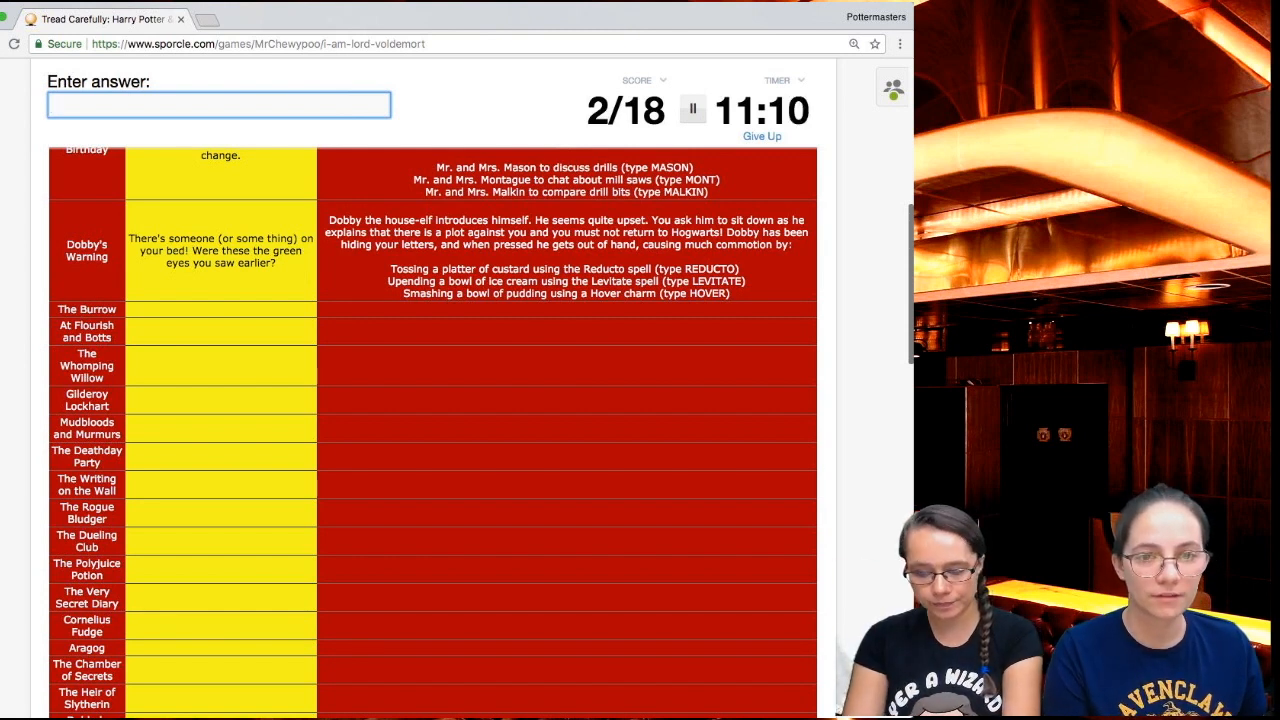
- Enter HOVER and CANNONS to reveal The Burrow and At Flourish and Botts chapters
type("hove")
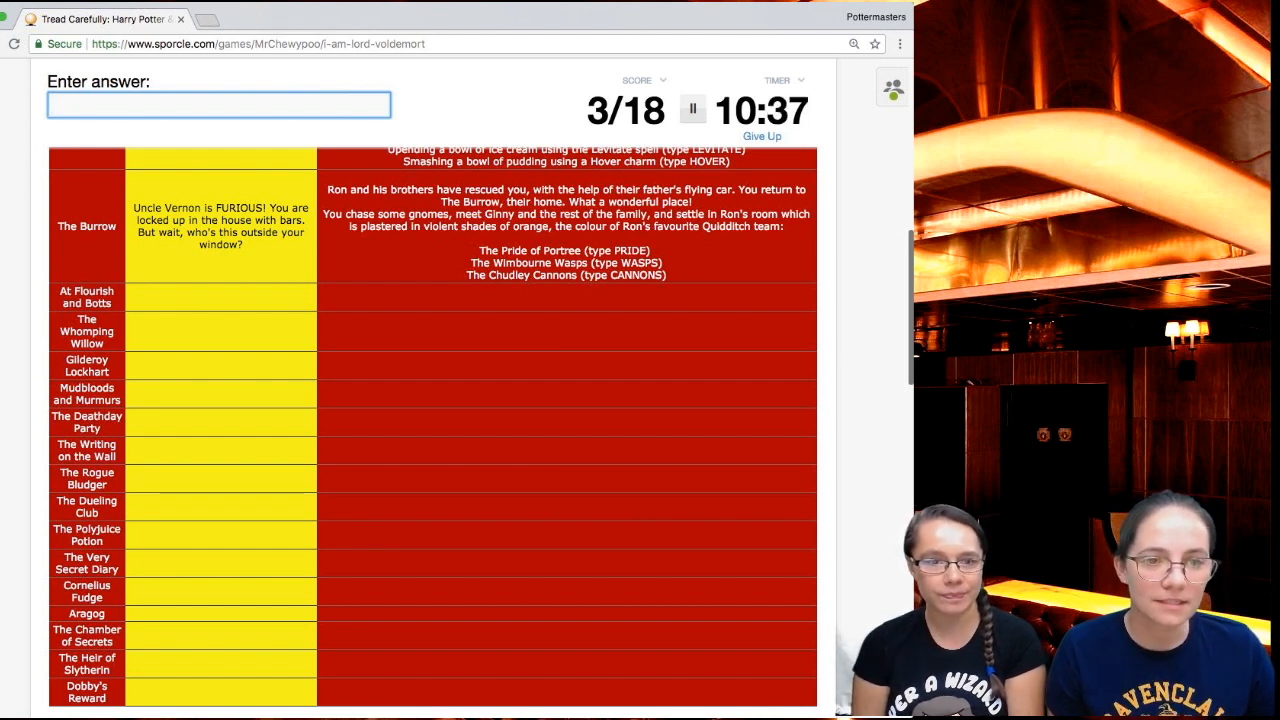
type("C")
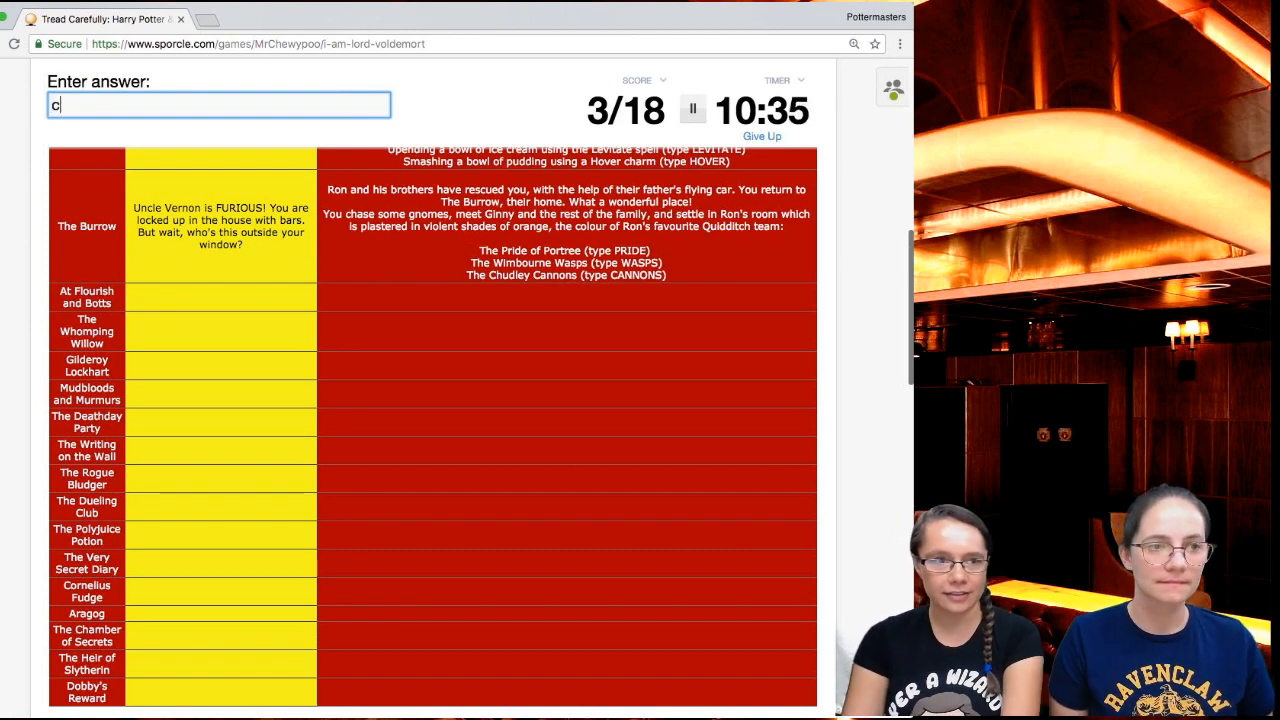
type("annon")
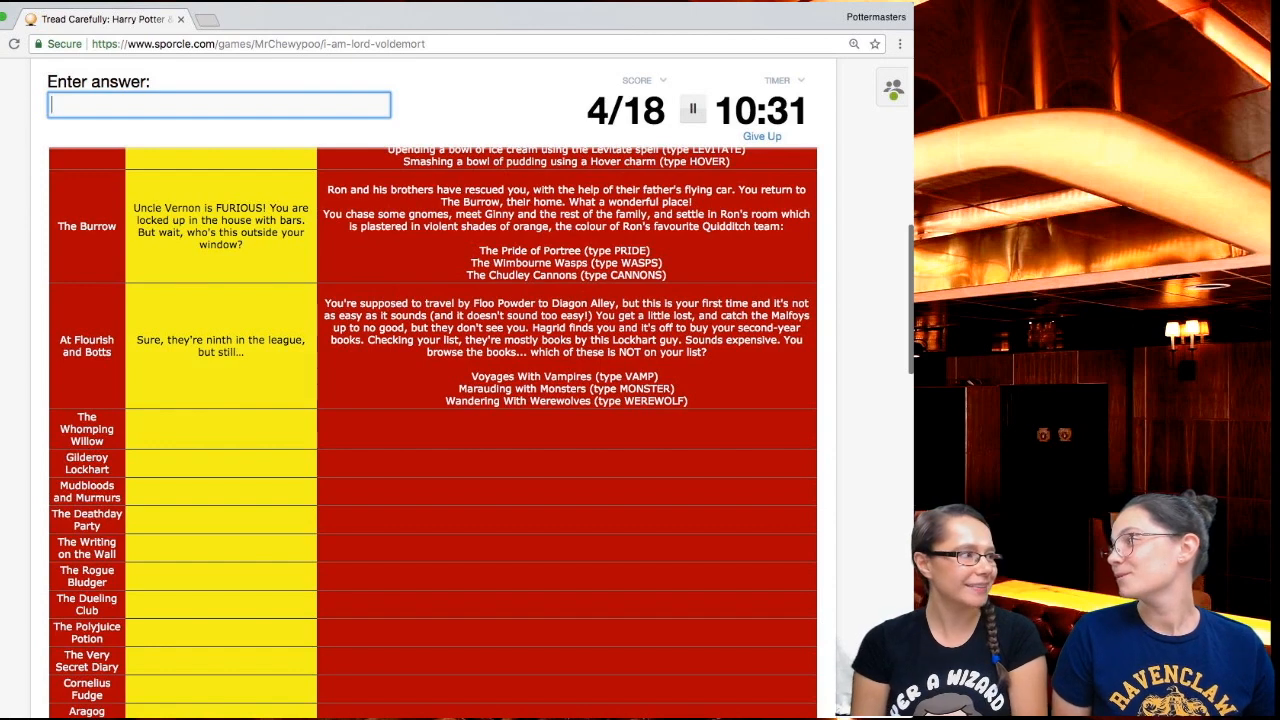
scroll("down", 3)
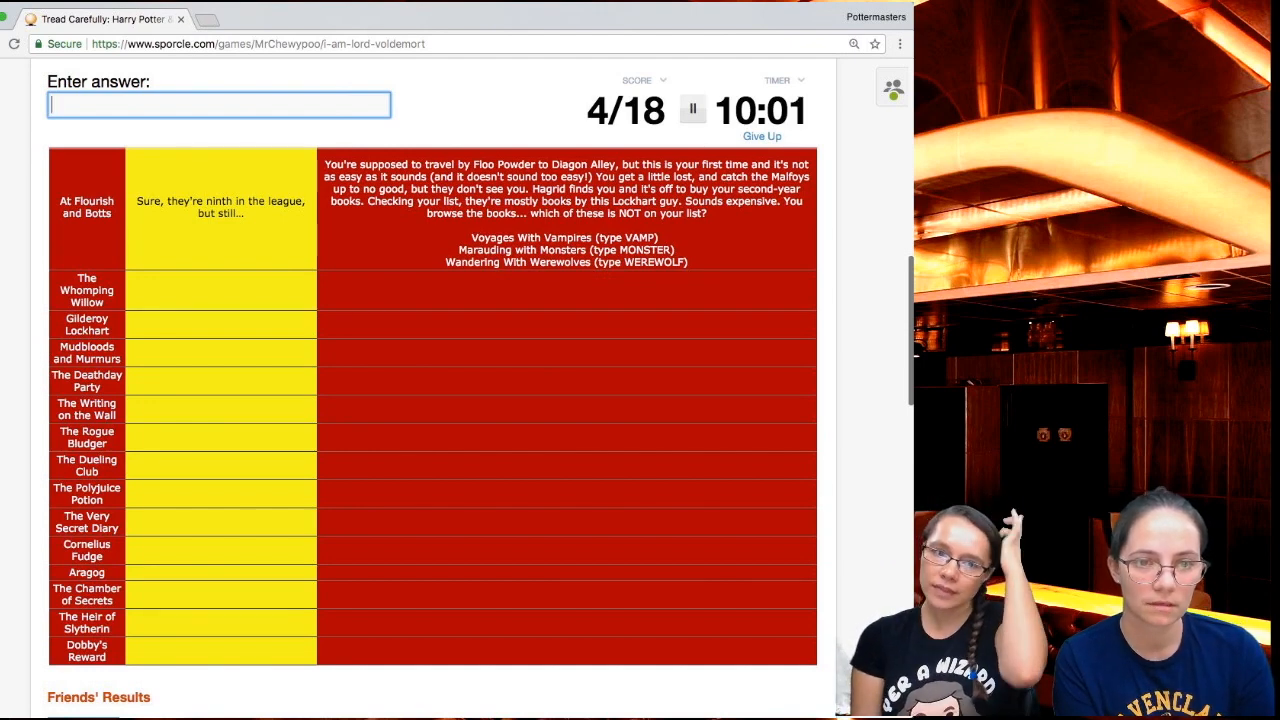
type("mo")
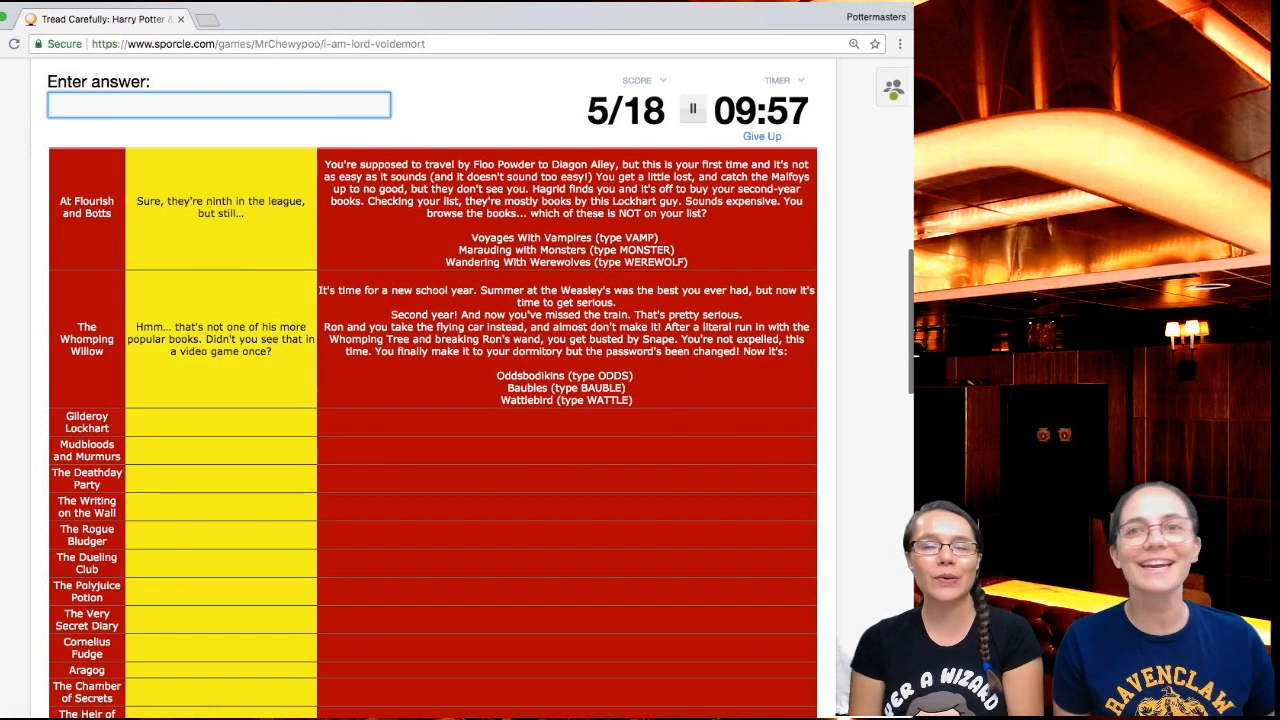
scroll("down", 3)
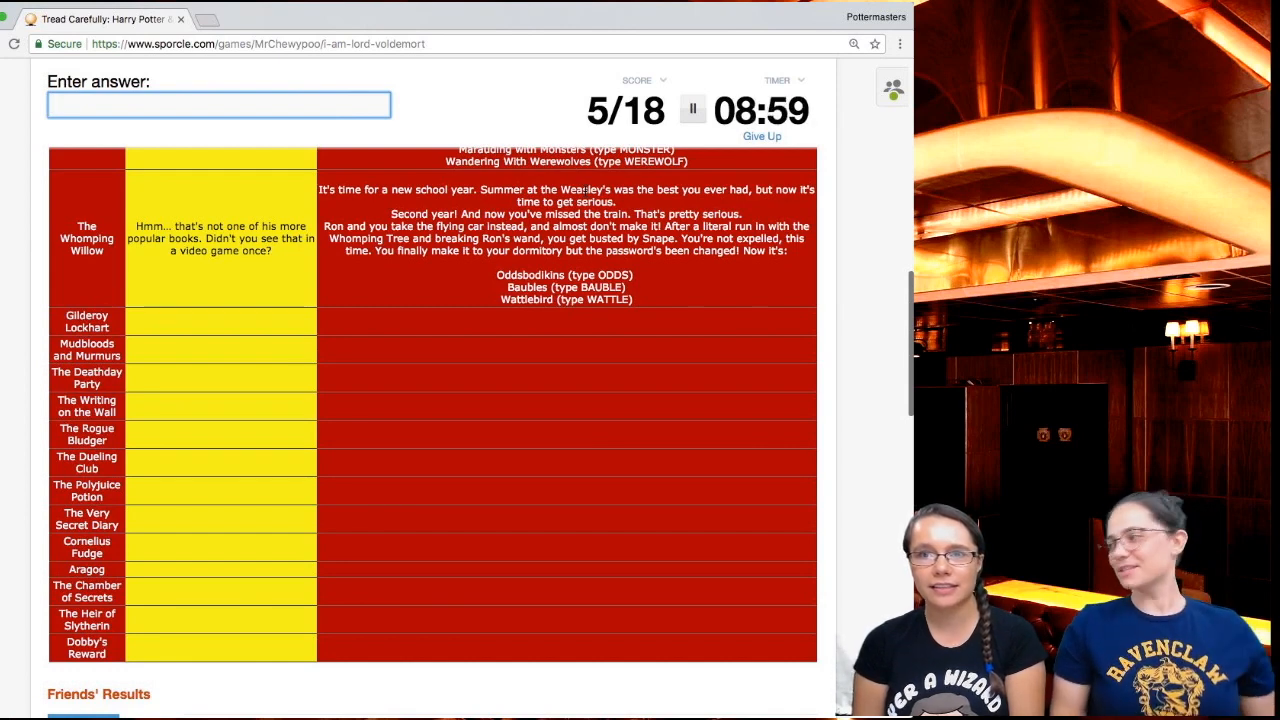
- Enter 'odd', view the 28% results, and return to the answer box of a fresh run
type("odd")
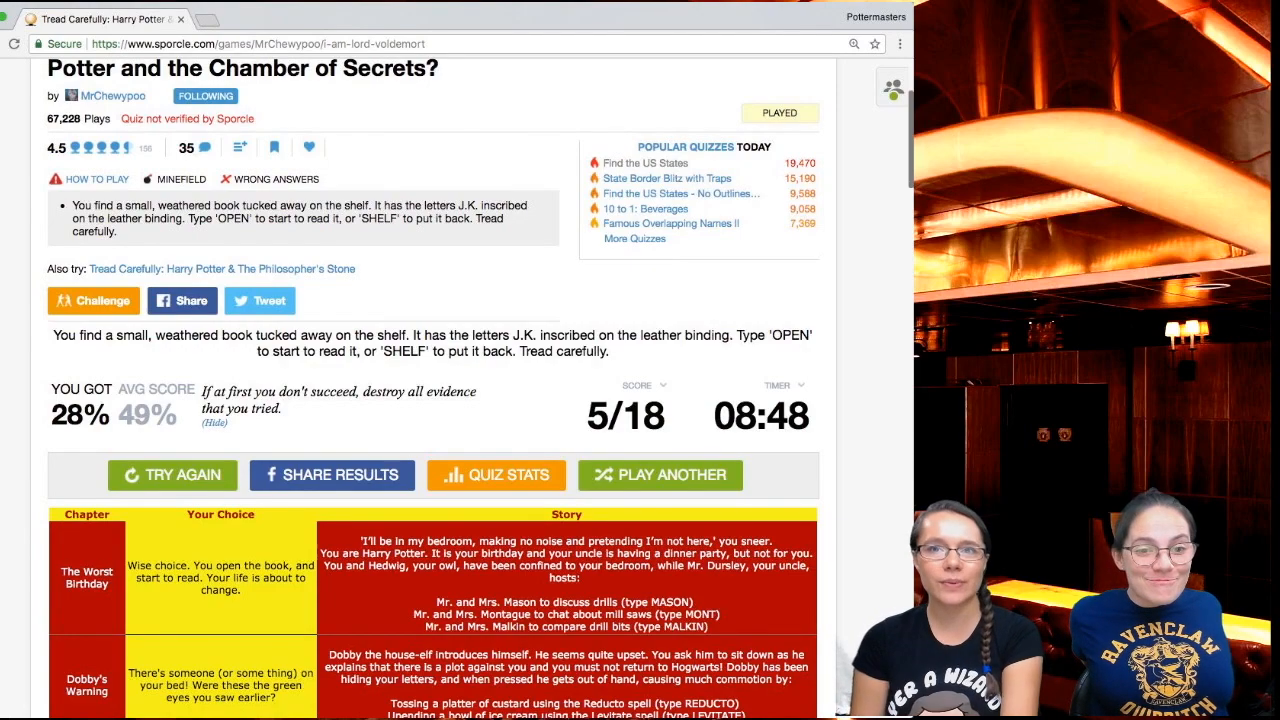
scroll("down", 3)
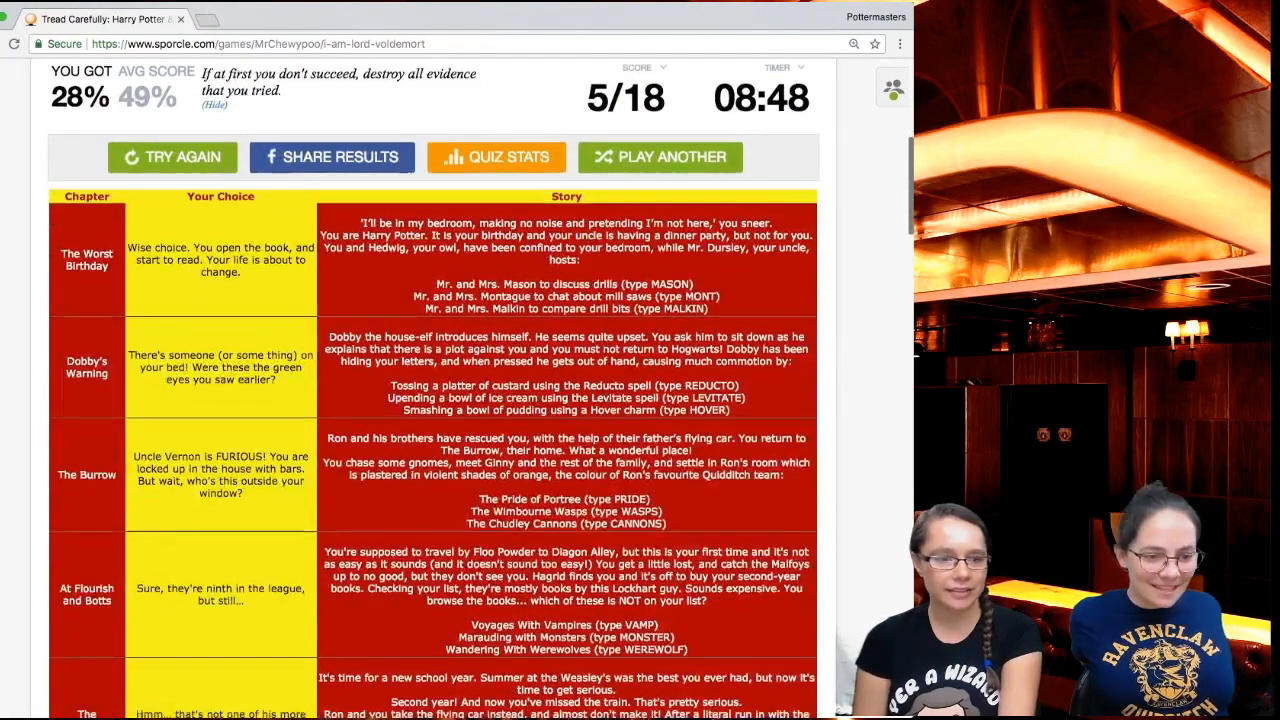
scroll("down", 3)
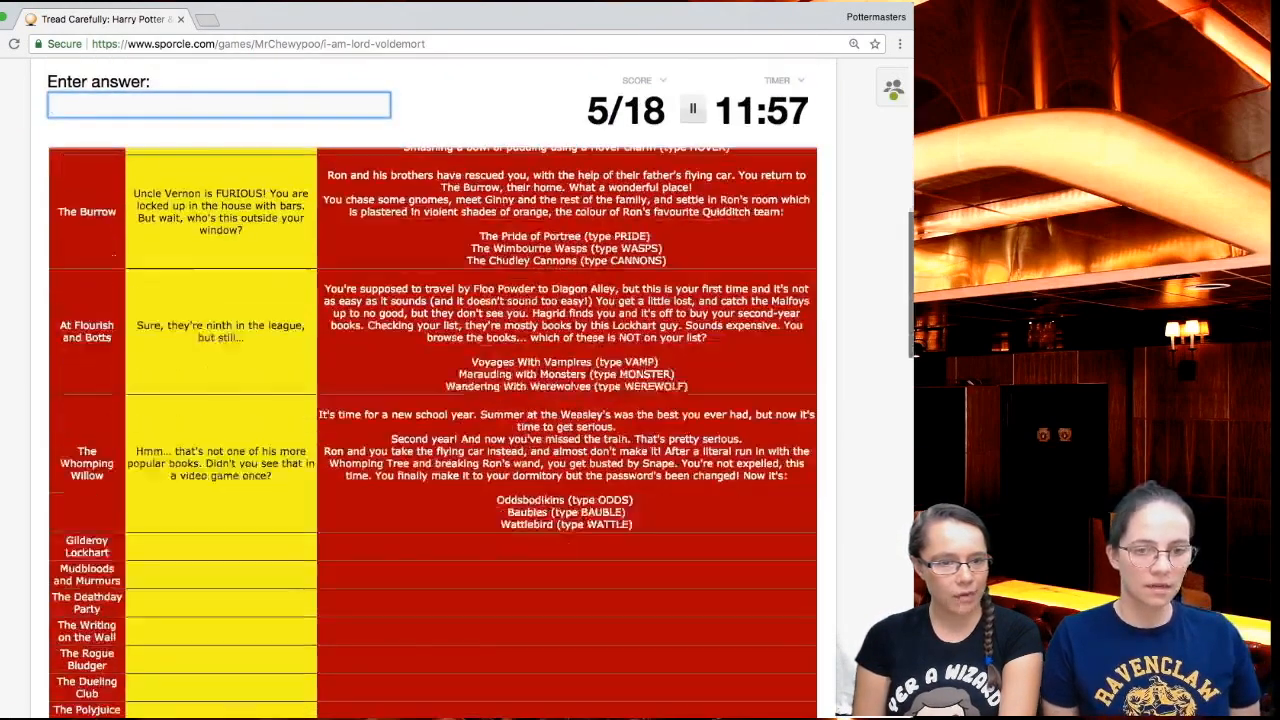
- Read the table and enter 'Mudblood', revealing Gilderoy Lockhart and Mudbloods and Murmurs
scroll("down", 3)
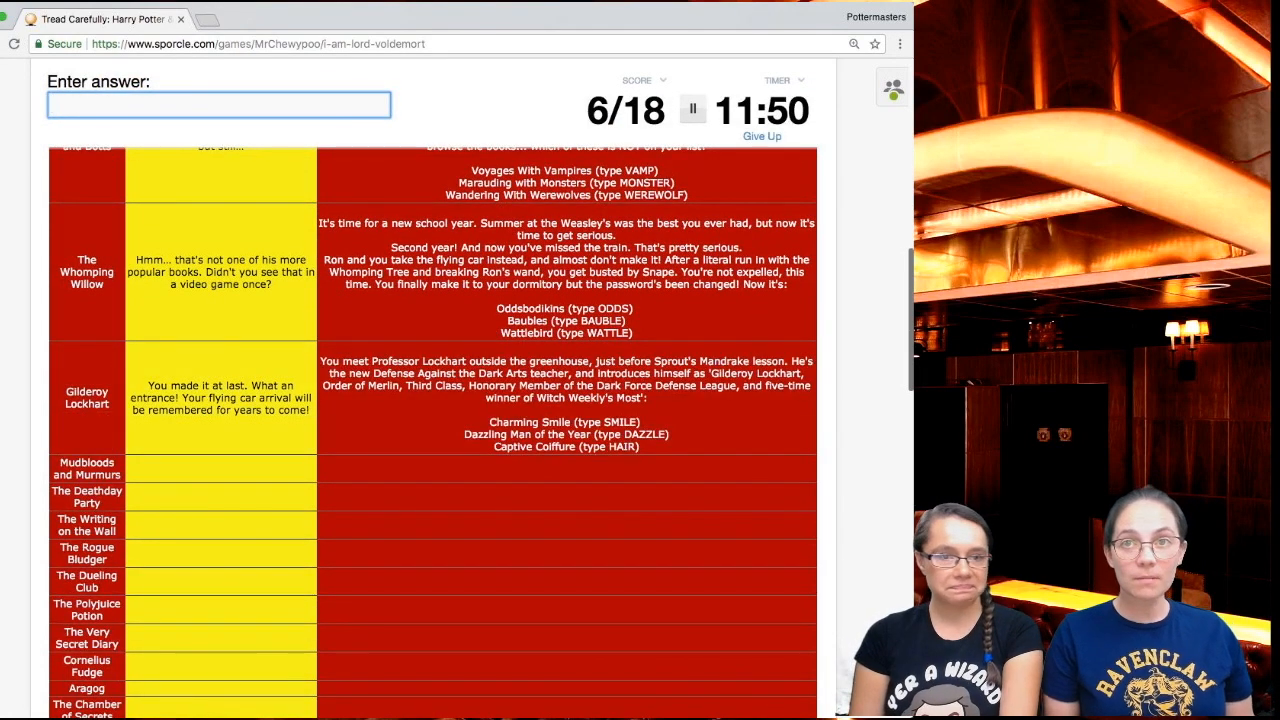
scroll("down", 3)
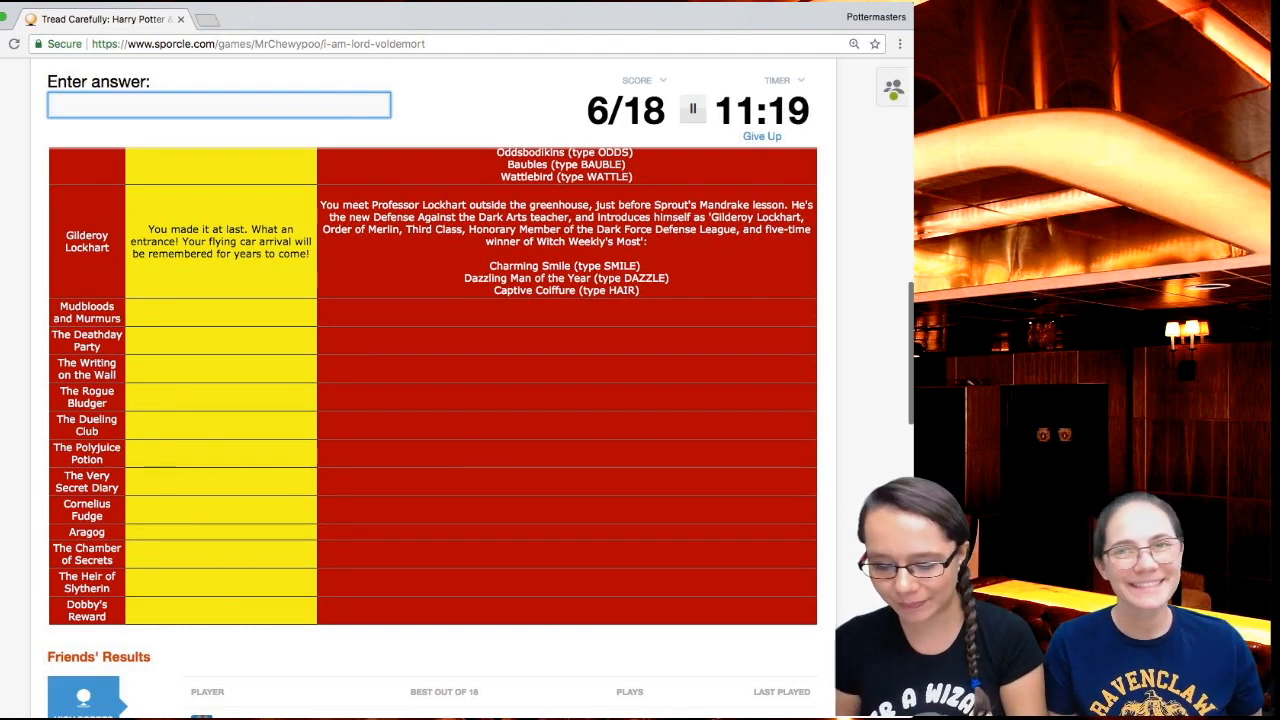
type("Mudblood")
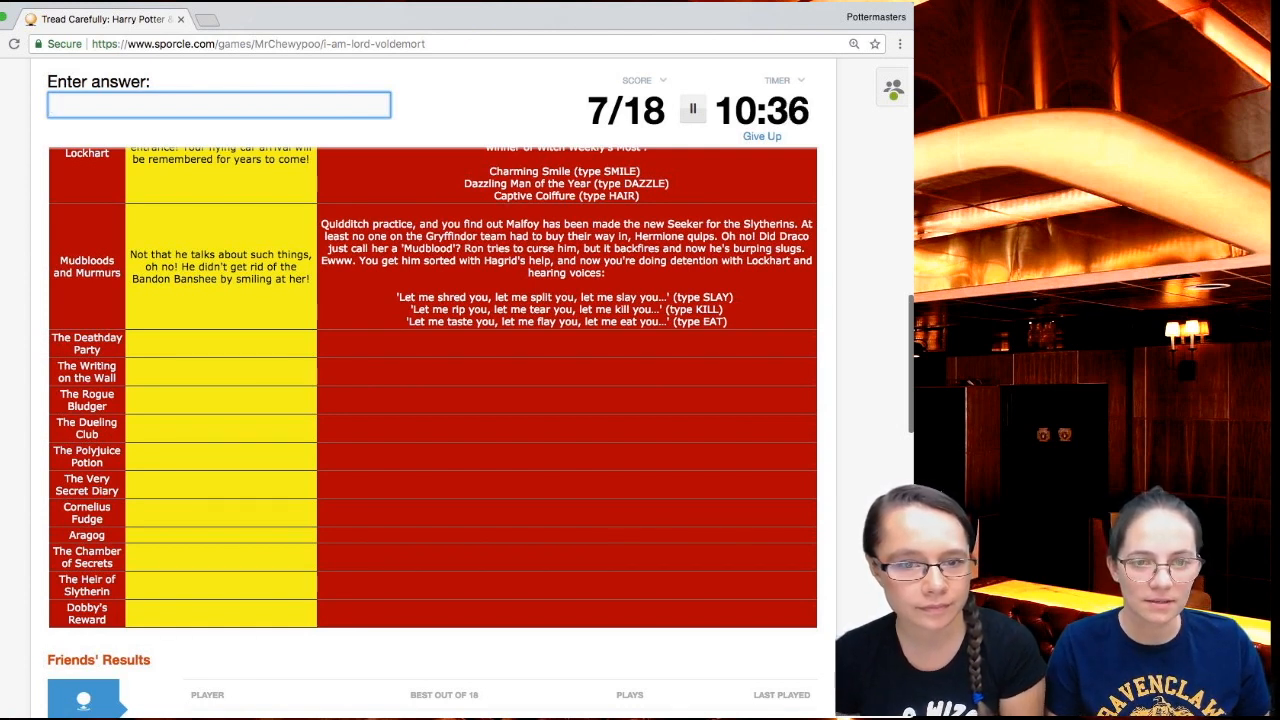
- Enter KILL to reveal The Deathday Party chapter, raising the score to 8/18
type("k")
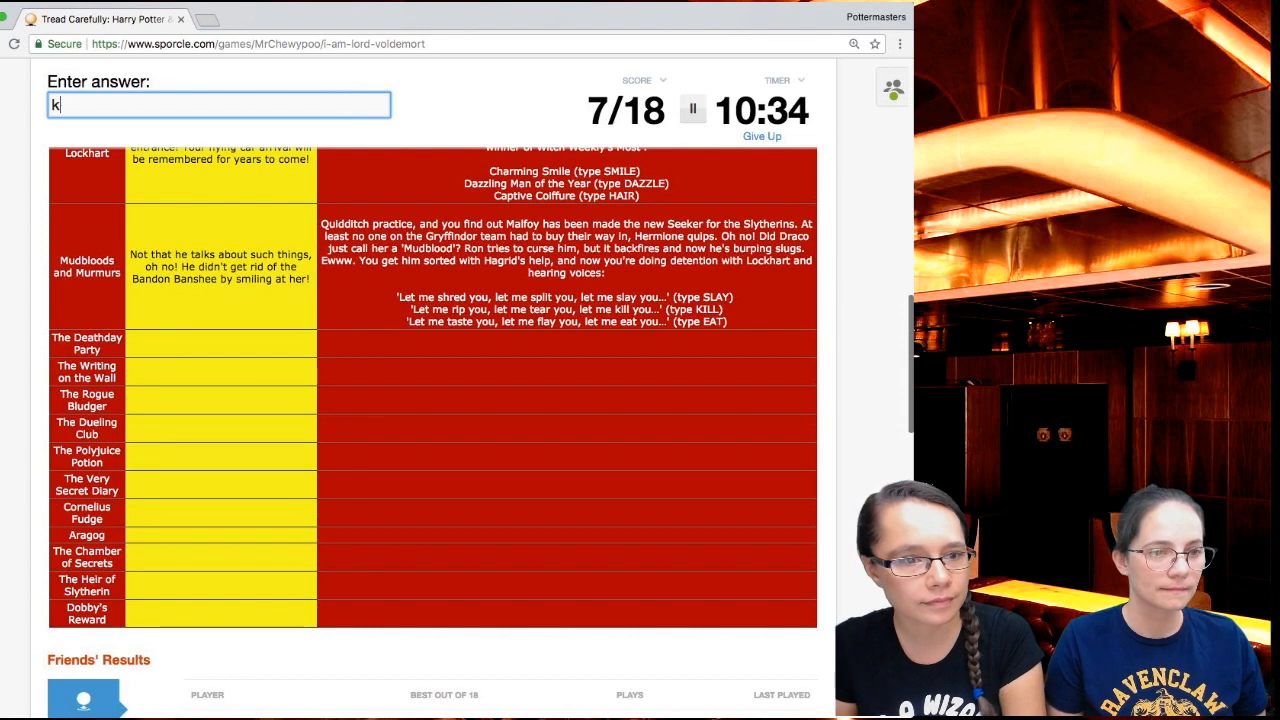
type("ill")
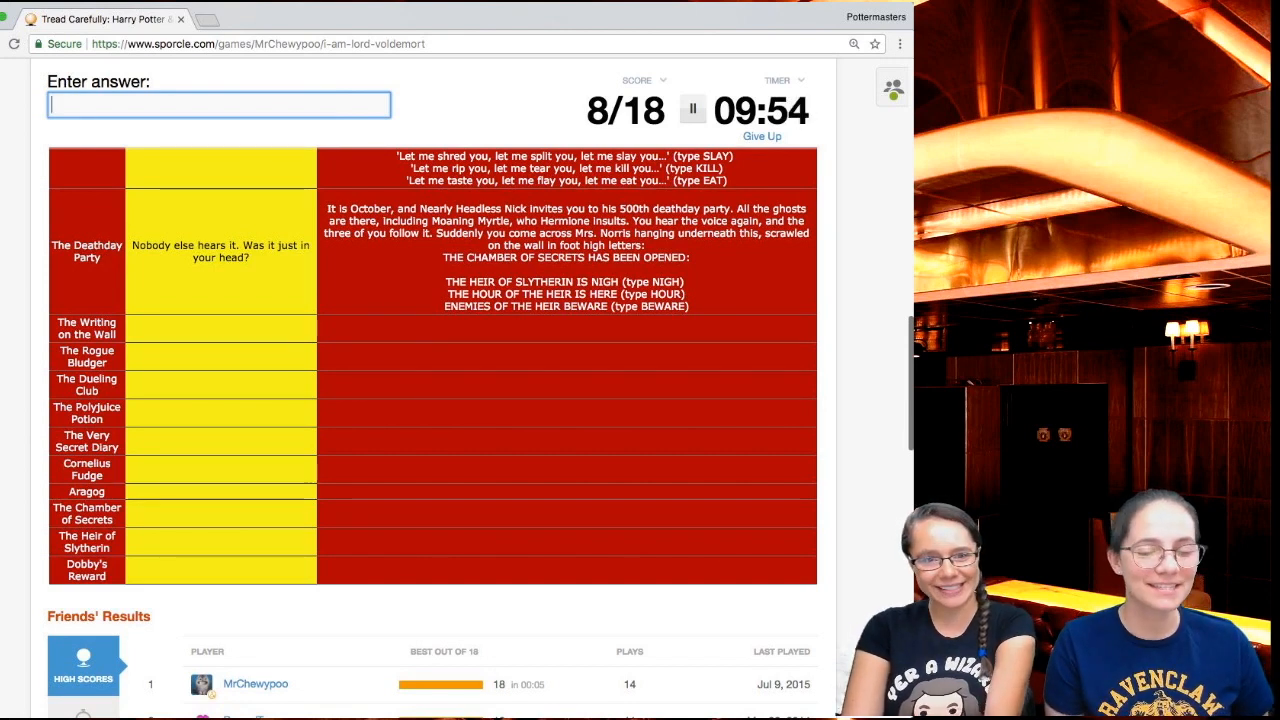
- Enter BEWARE and the following passwords, then type SKELE for The Rogue Bludger
type("bewa")
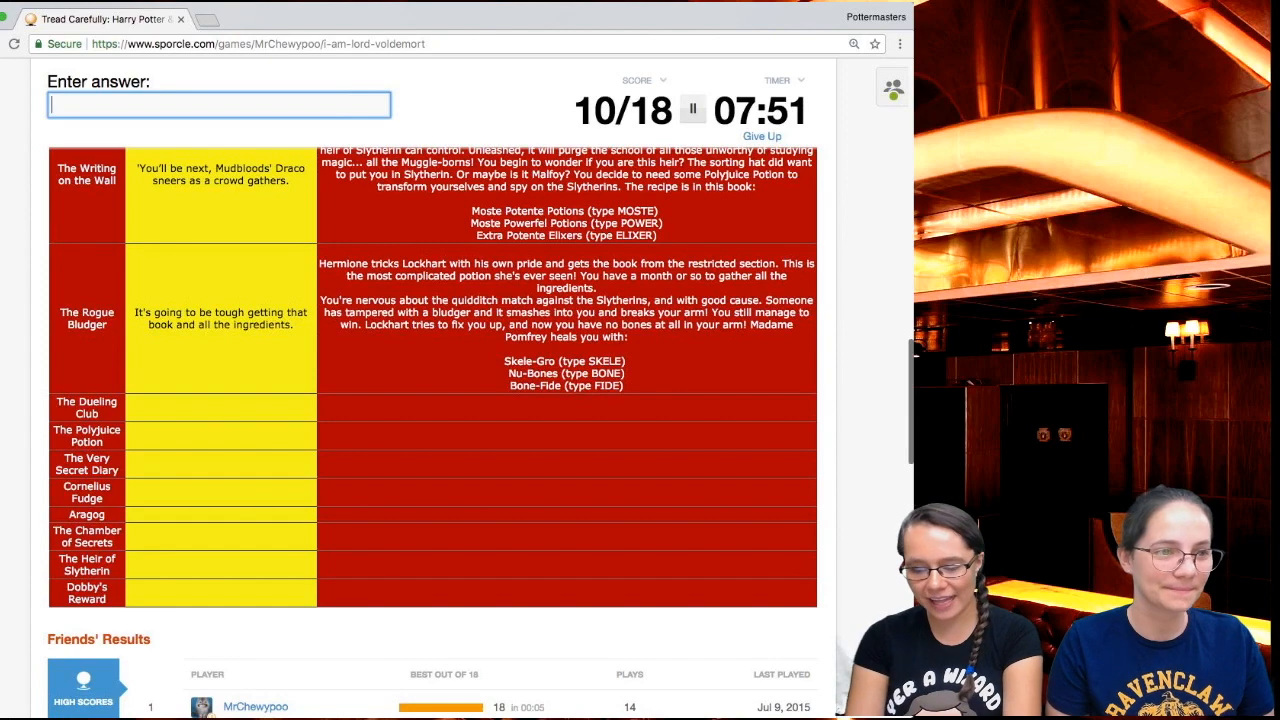
type("skel")
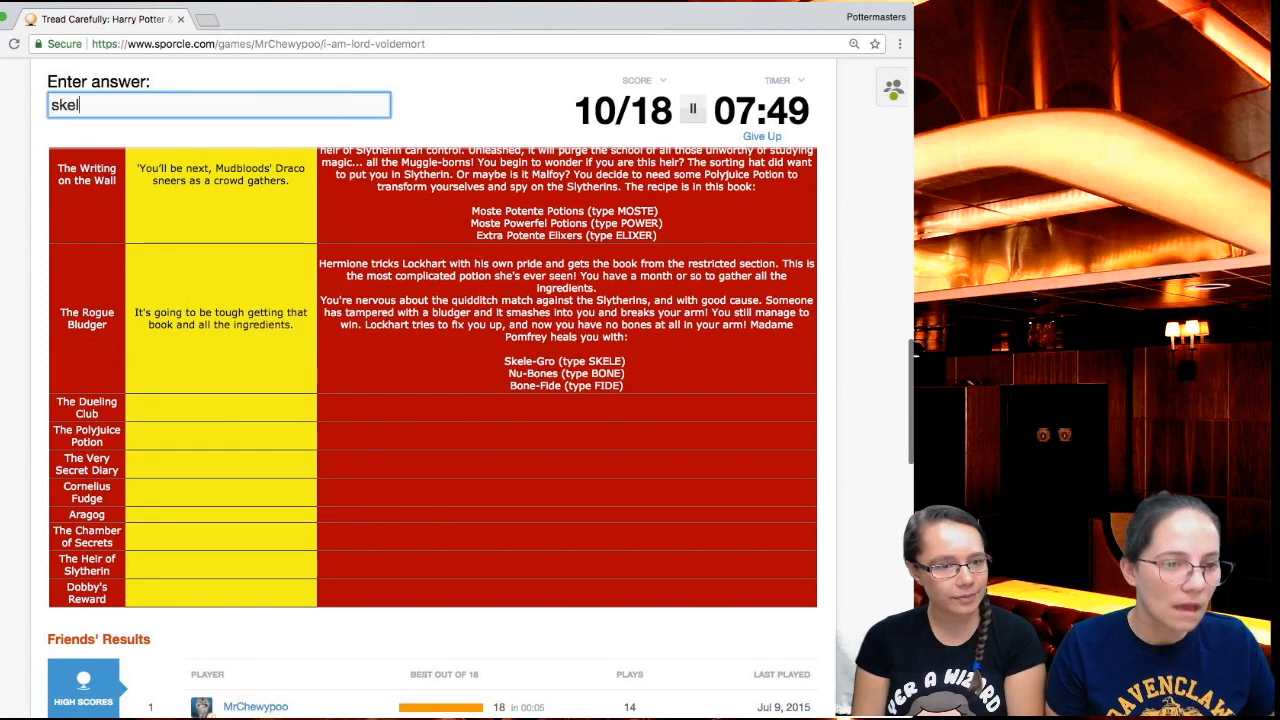
type("skele")
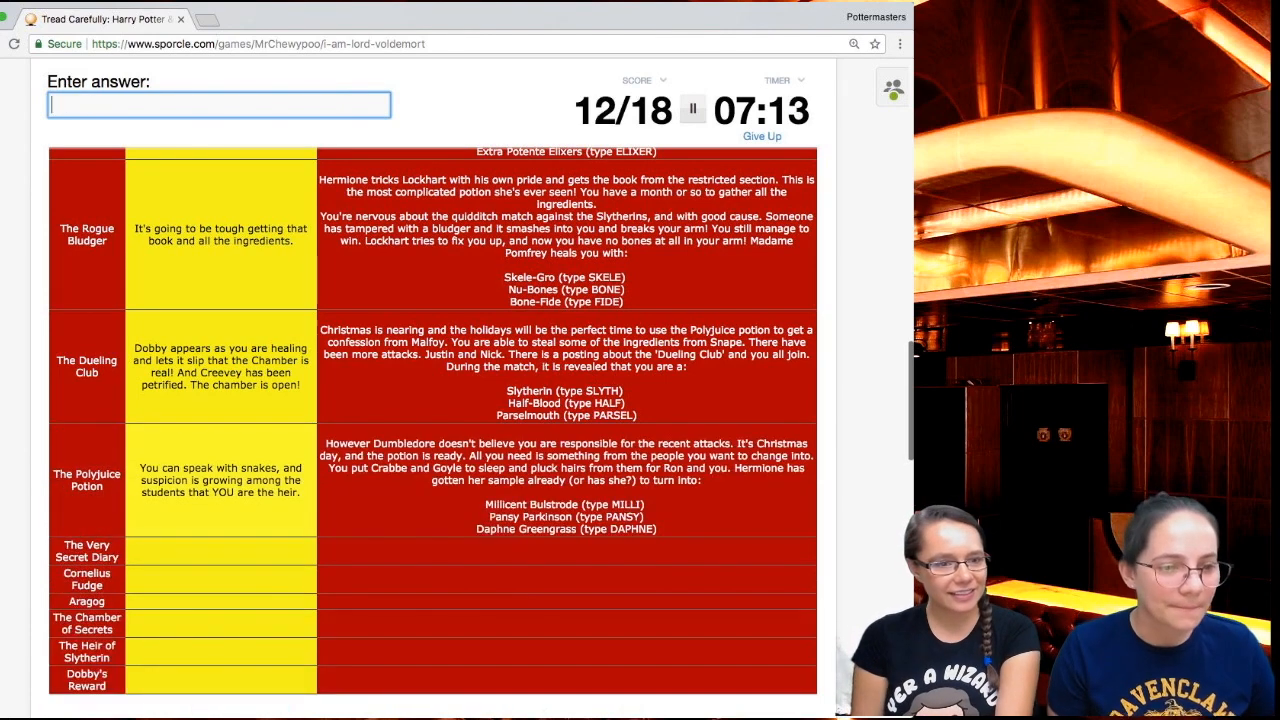
- Scroll the story table to read The Very Secret Diary chapter and its three dates
scroll("down", 3)
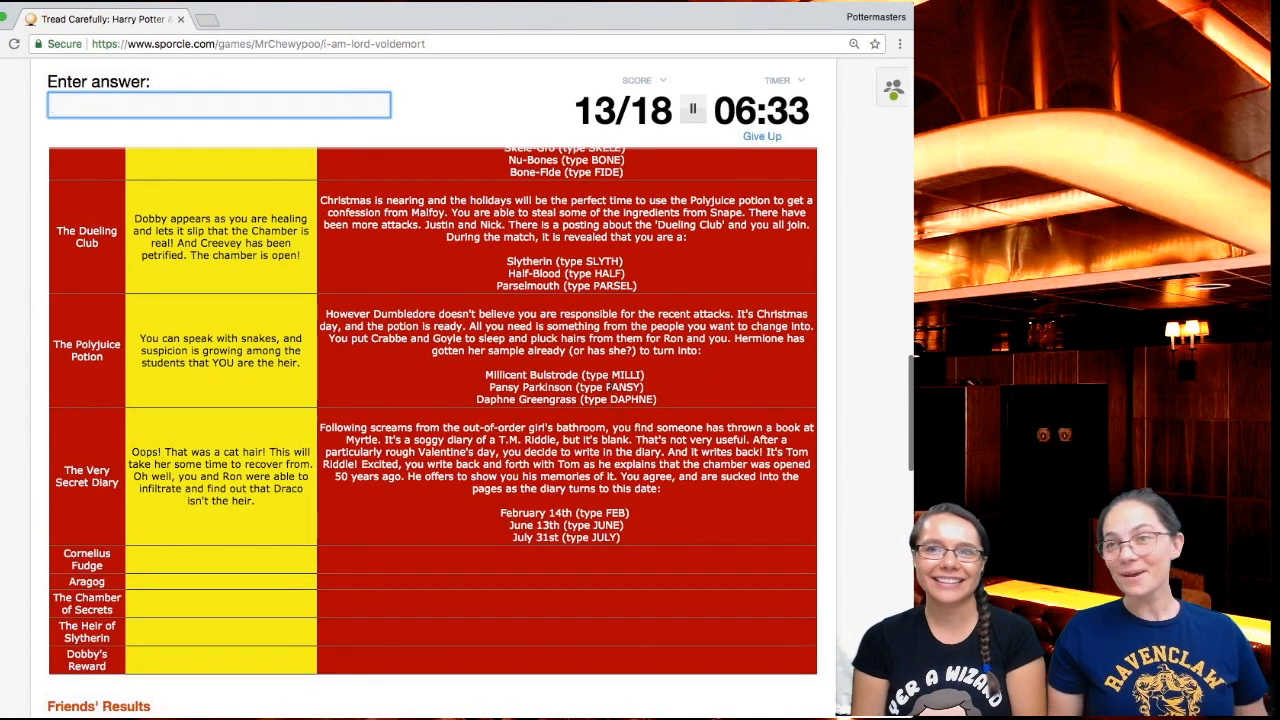
scroll("down", 3)
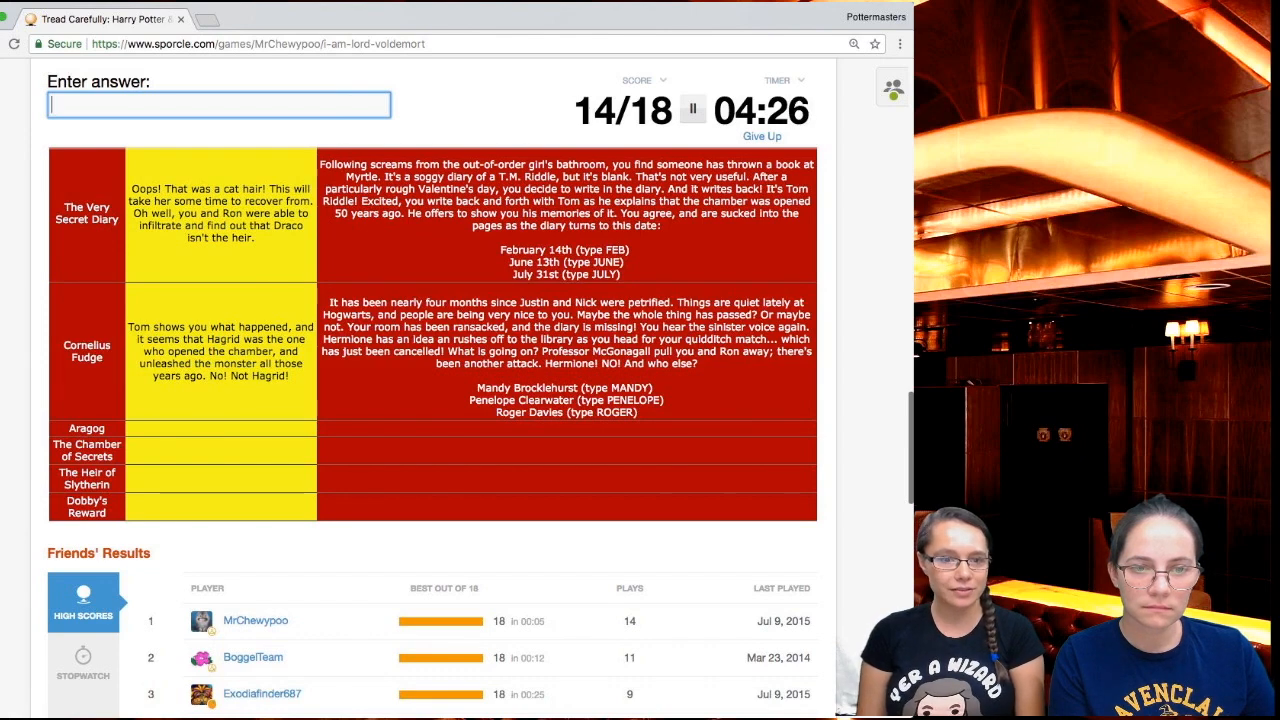
- Enter Aragog in the answer box after the Cornelius Fudge chapter is revealed
type("Aragog")
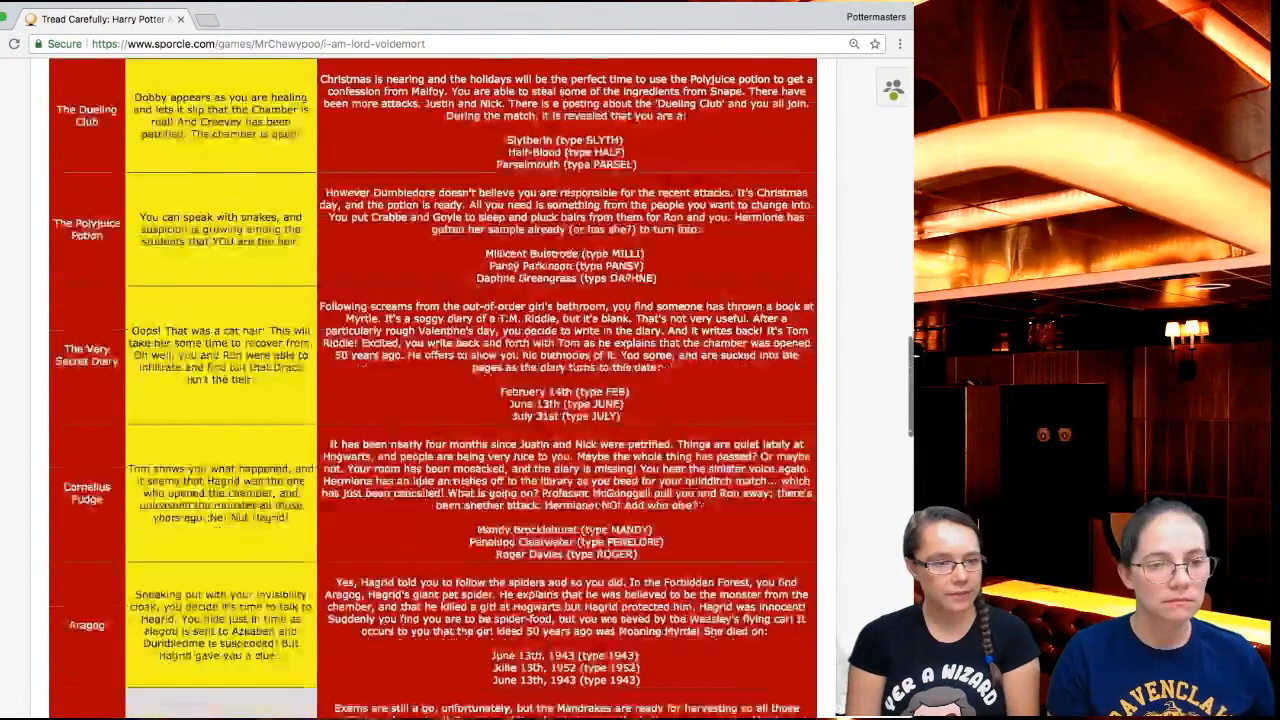
- Scroll down to read the Aragog chapter and Moaning Myrtle's death-date choices
scroll("down", 3)
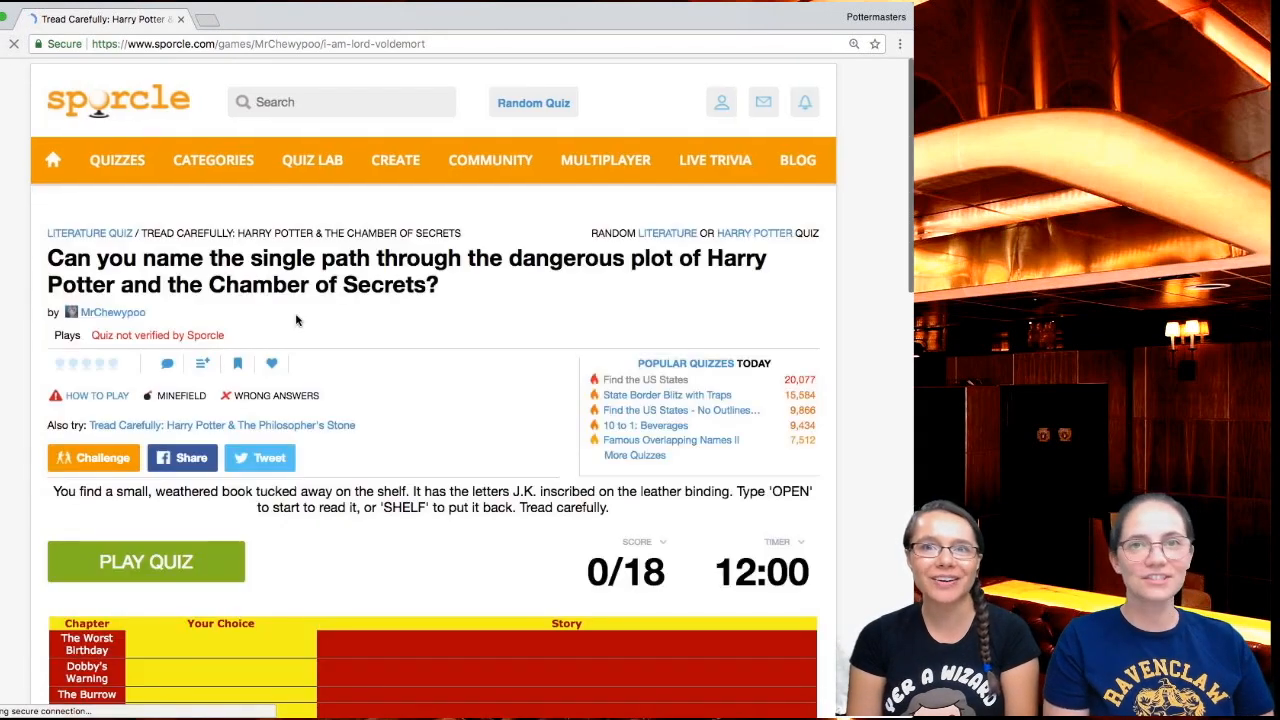
- Scroll the restarted quiz while re-entering answers through The Heir of Slytherin chapter
scroll("down", 3)
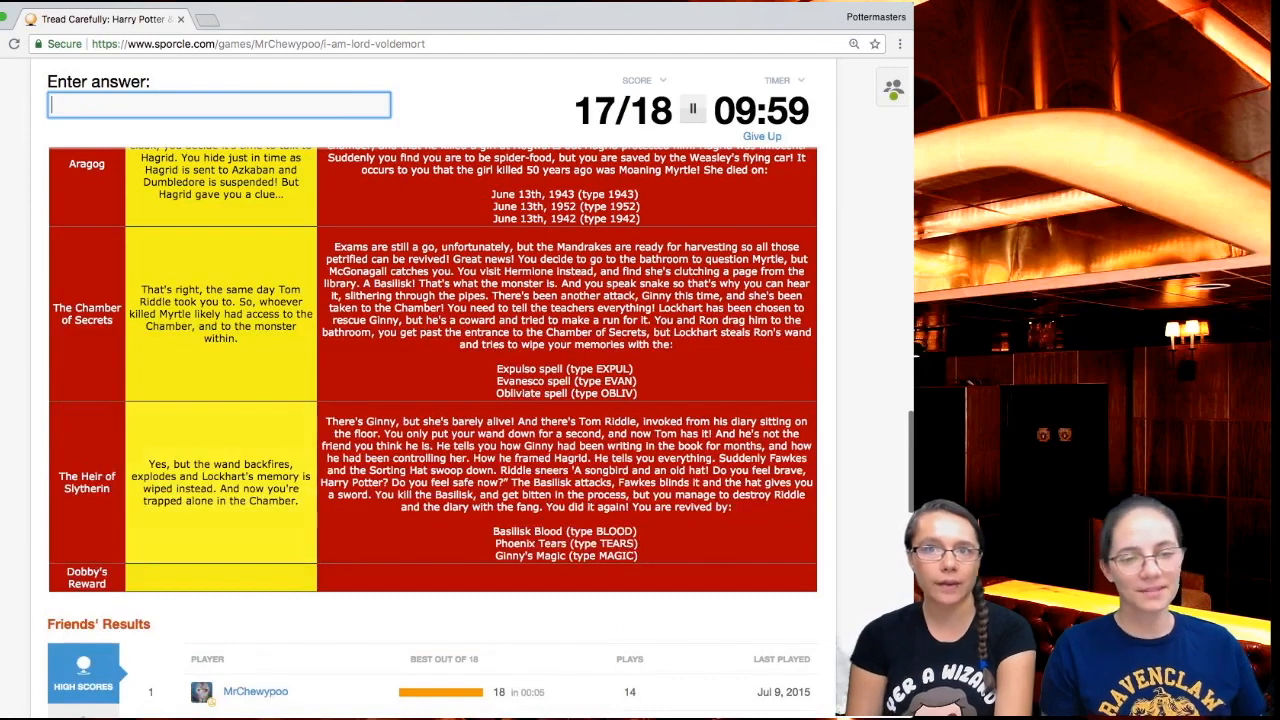
- Enter 'tear' as the final answer to reveal Dobby's Reward
scroll("down", 3)
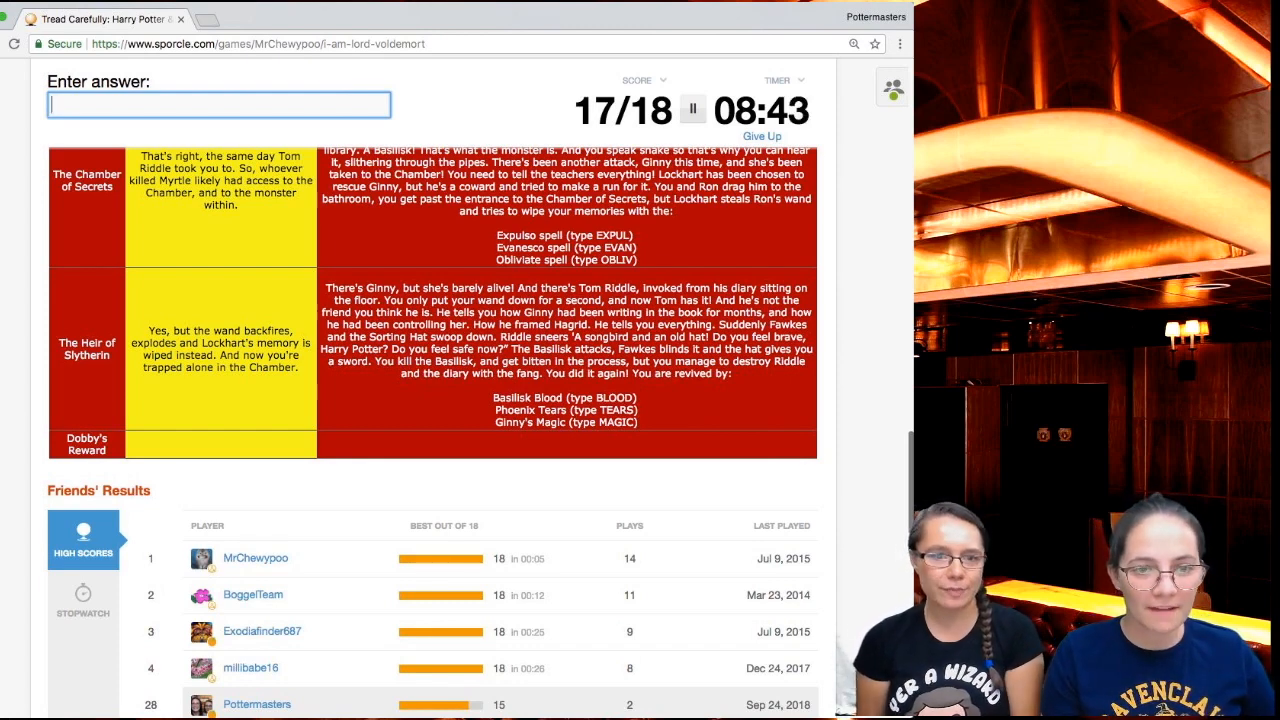
type("tear")
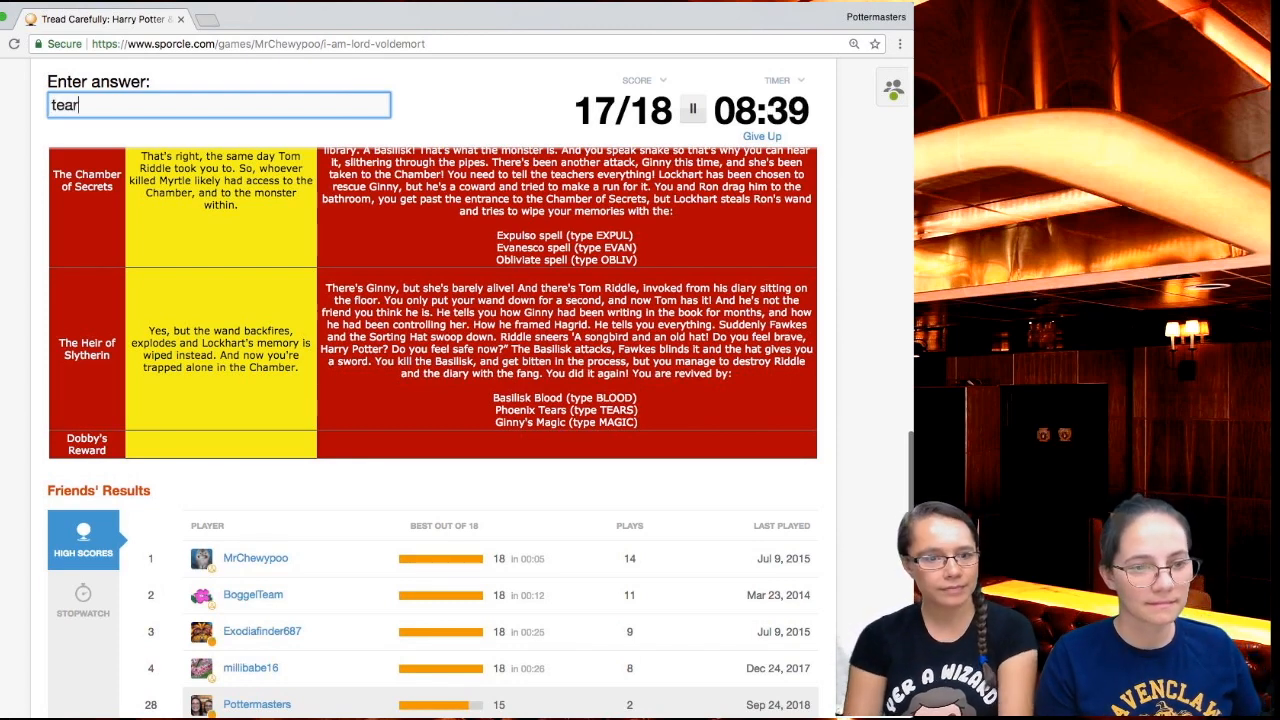
scroll("down", 3)
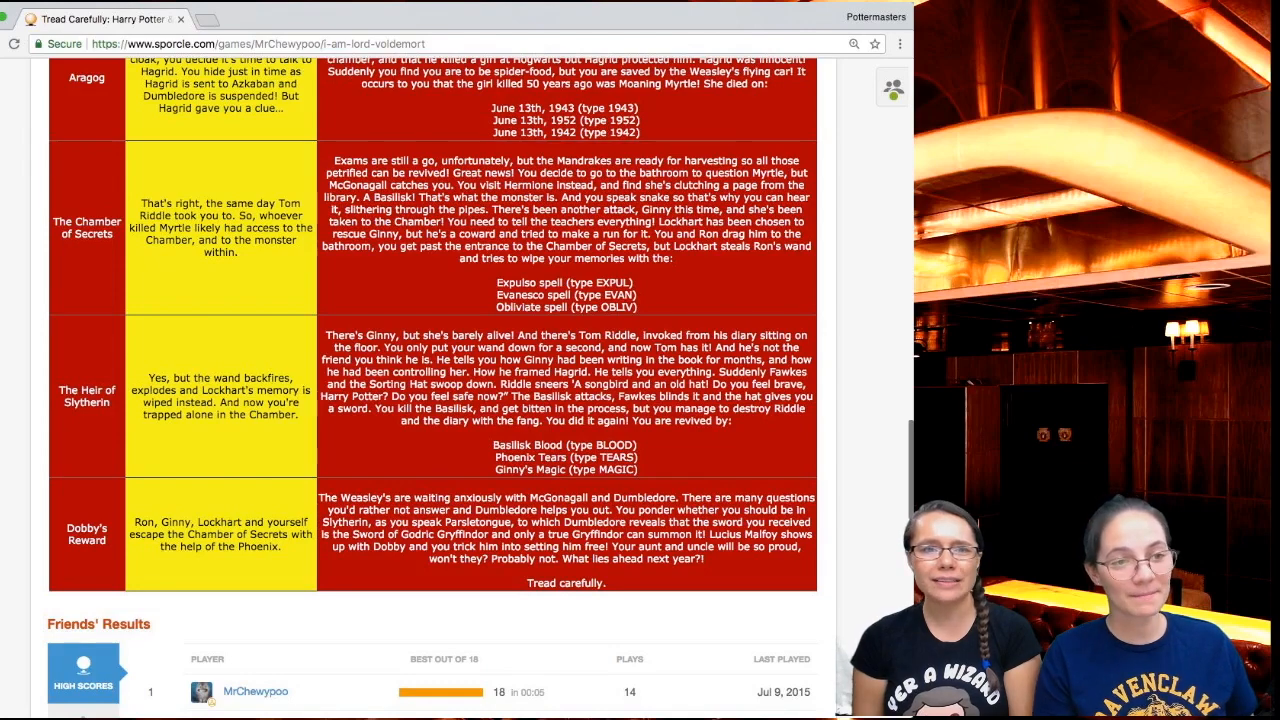
scroll("up", 3)
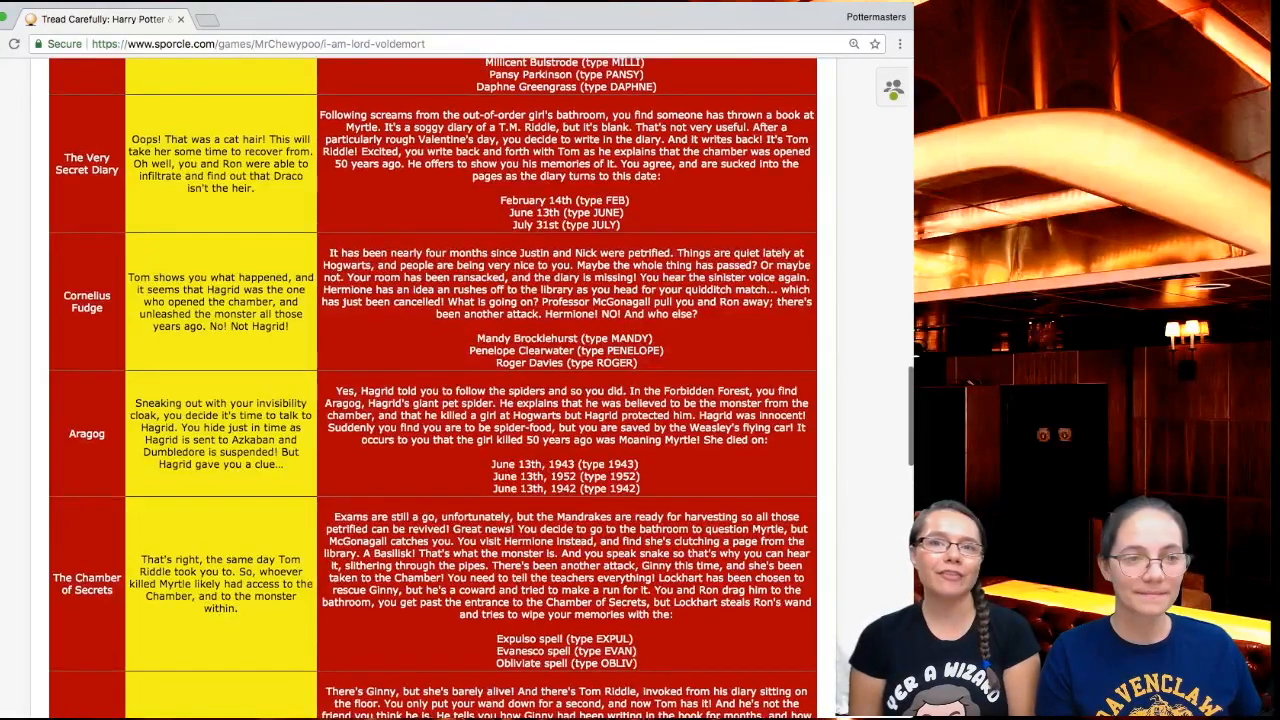